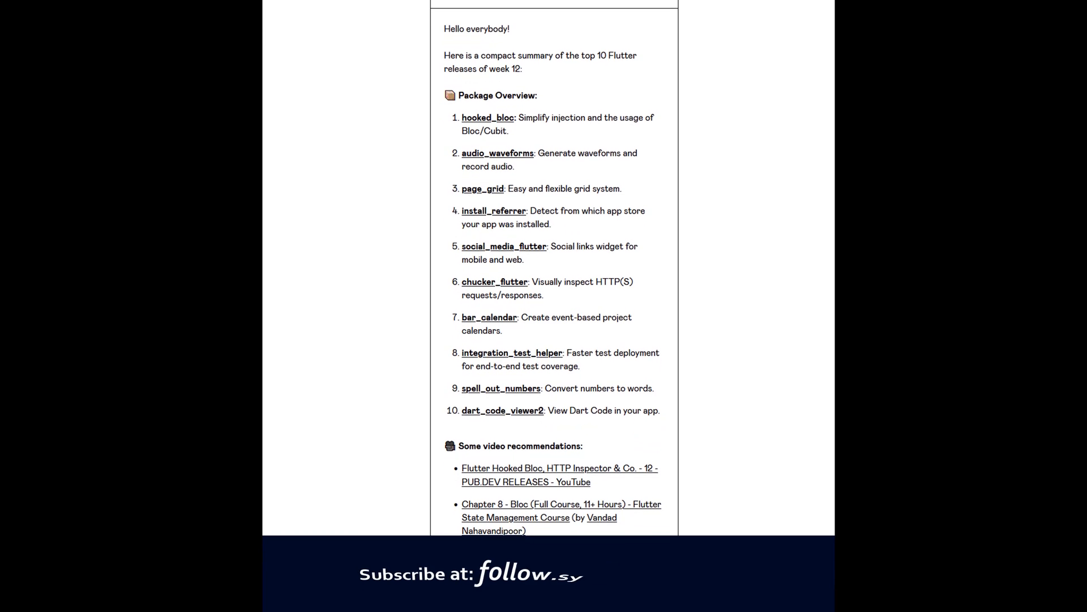
Scroll to the multiple_circle_chart ring demo and switch off two of its chart options
scroll("down", 3)
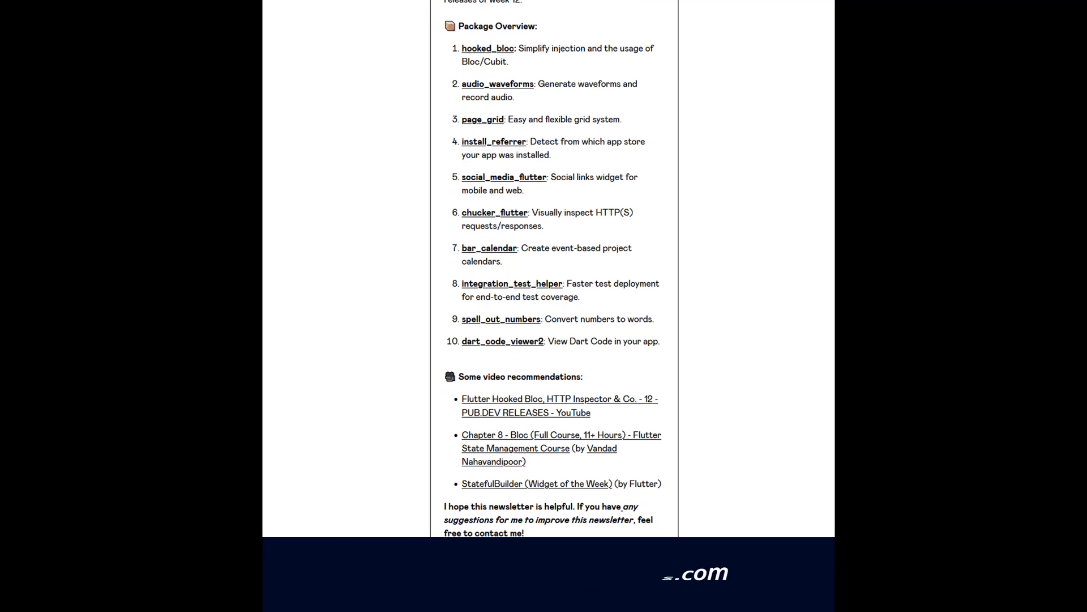
scroll("down", 3)
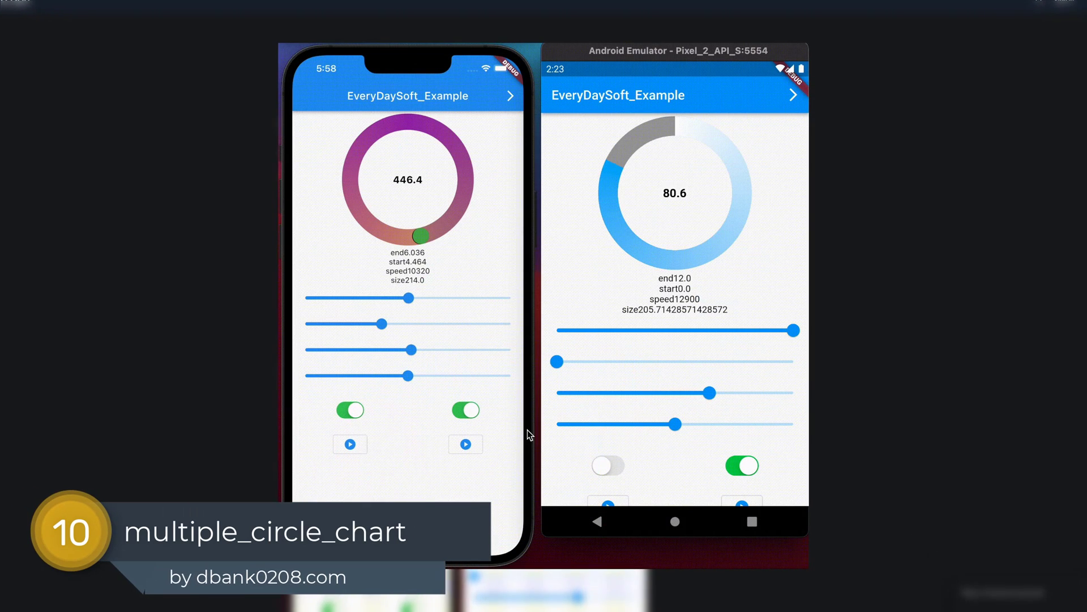
left_click(466, 410)
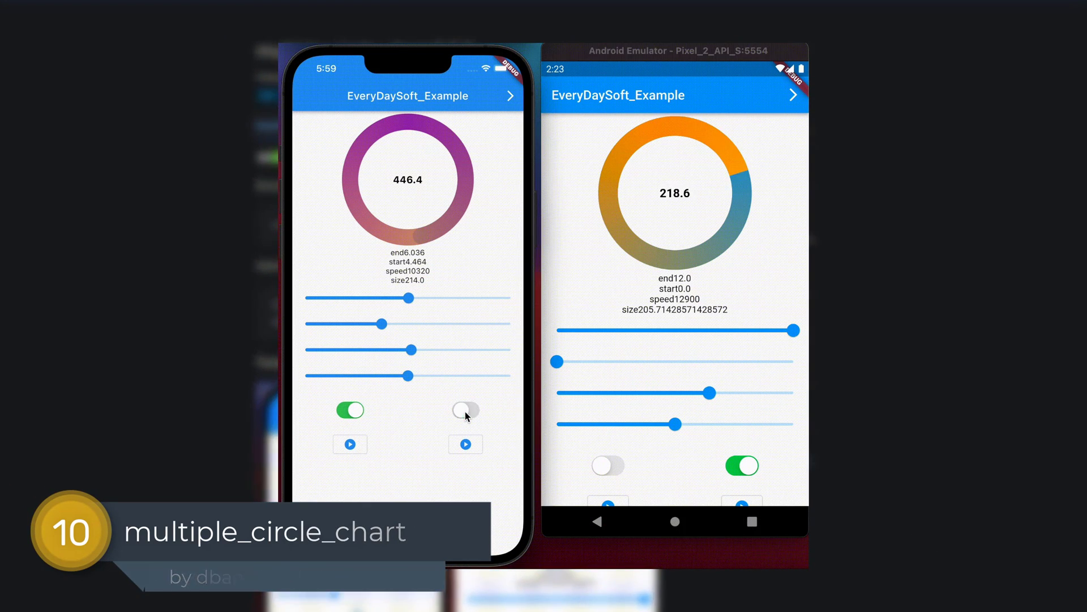
left_click(466, 444)
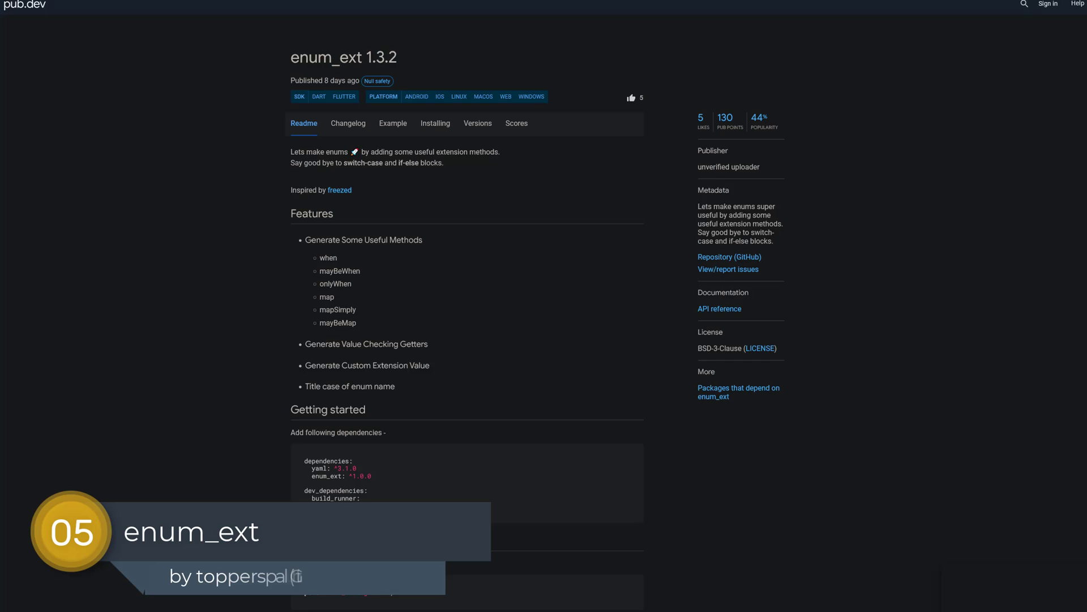
Scroll through the enum_ext readme and on to the ed_screen_recorder package page
scroll("down", 3)
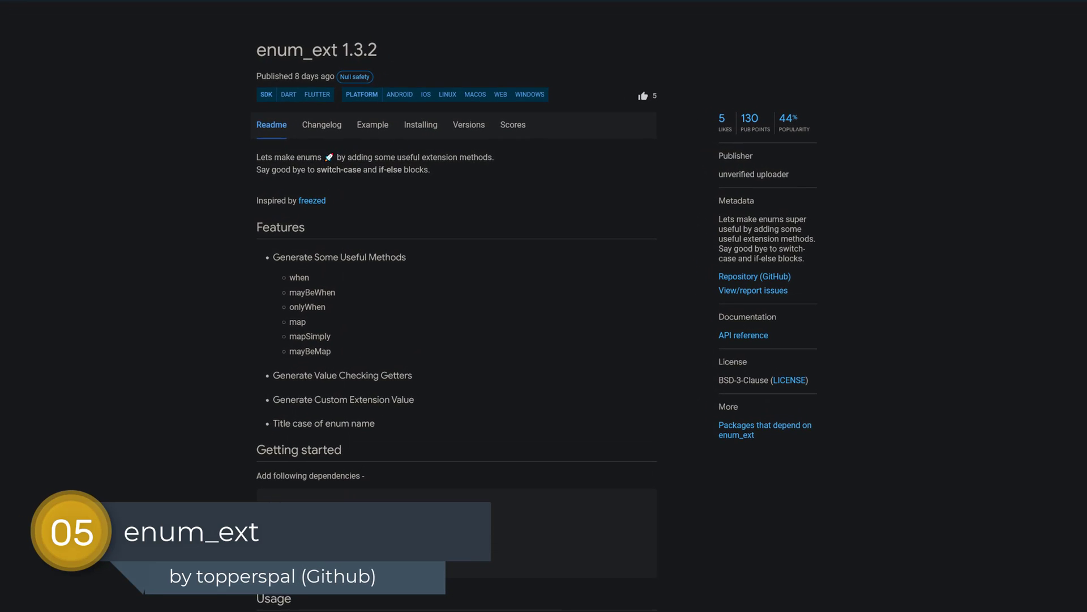
scroll("down", 3)
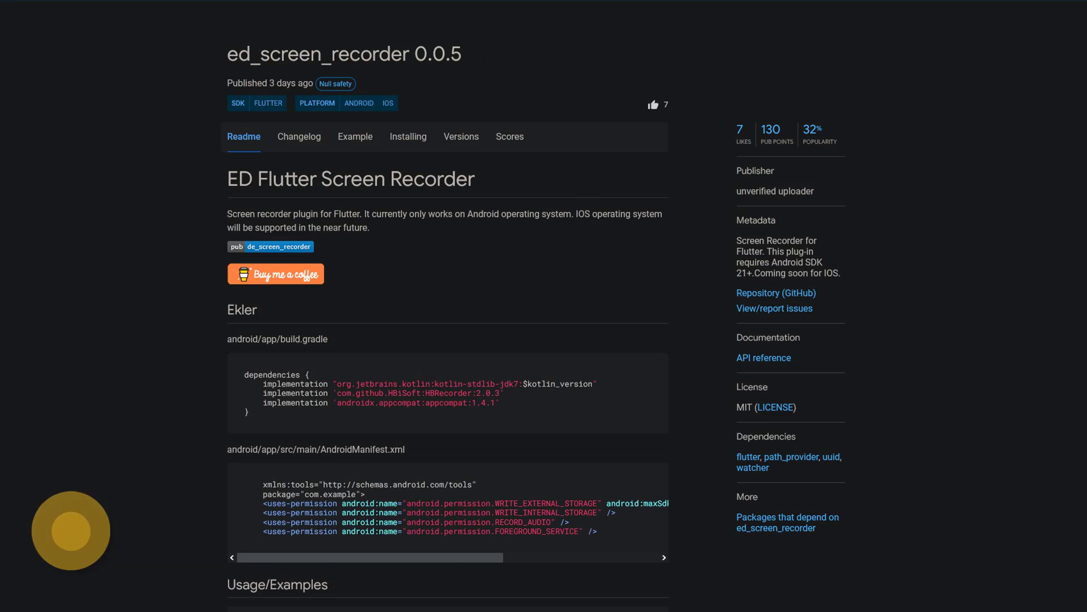
scroll("down", 3)
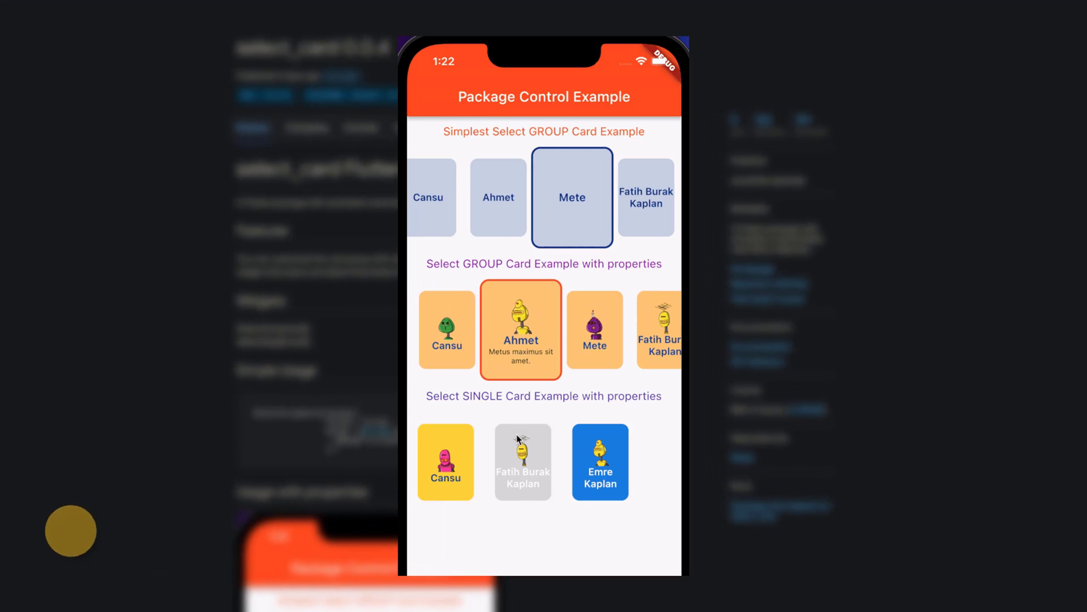
Pick a single card in the select_card demo, browse fps_jank_flash_widget, then show pod_player
left_click(522, 461)
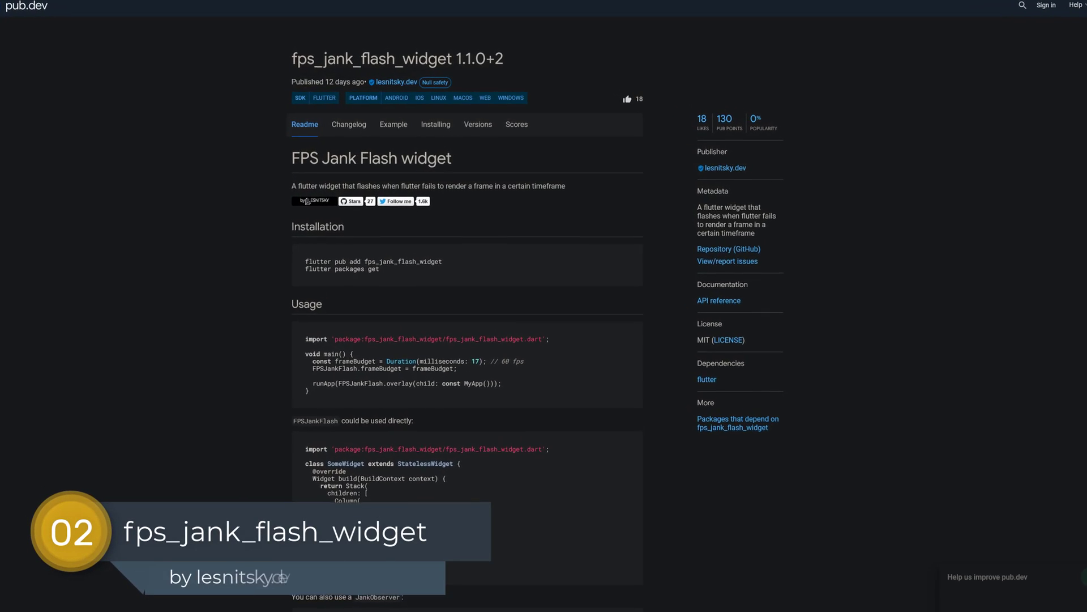
scroll("down", 3)
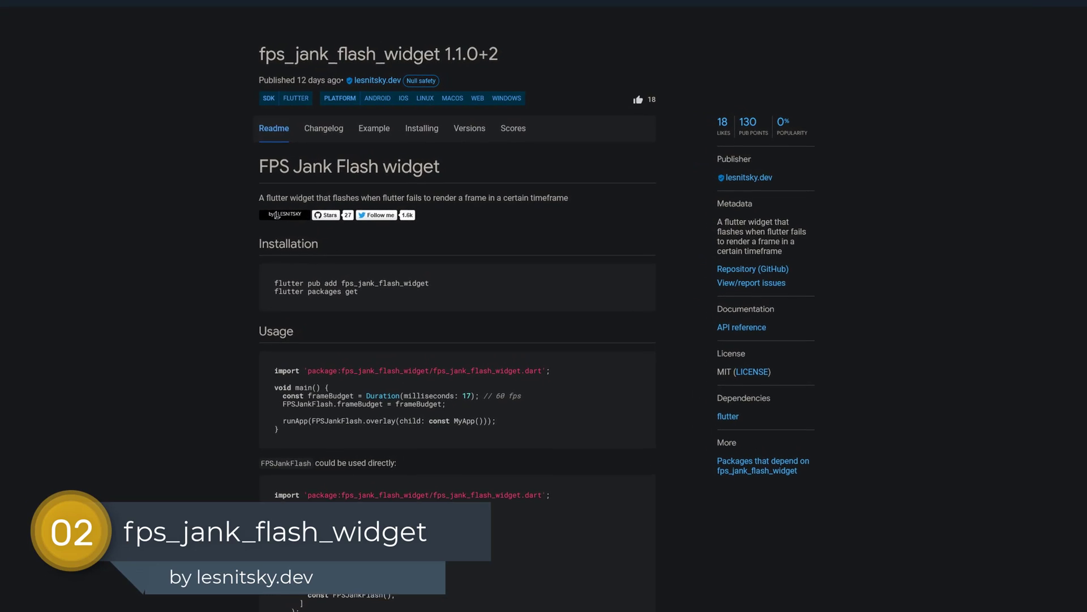
scroll("down", 3)
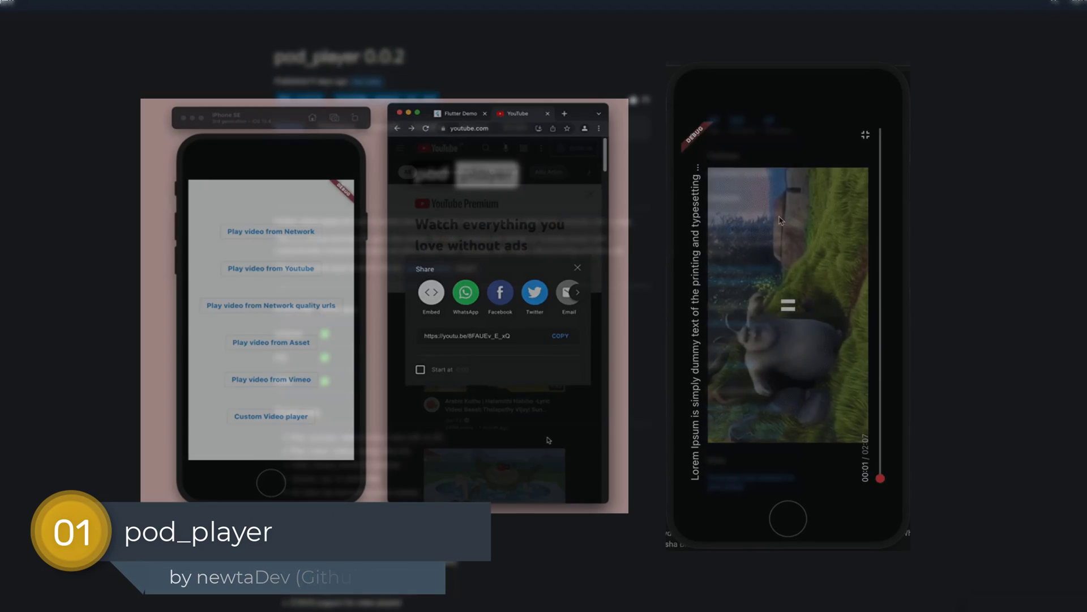
left_click(560, 336)
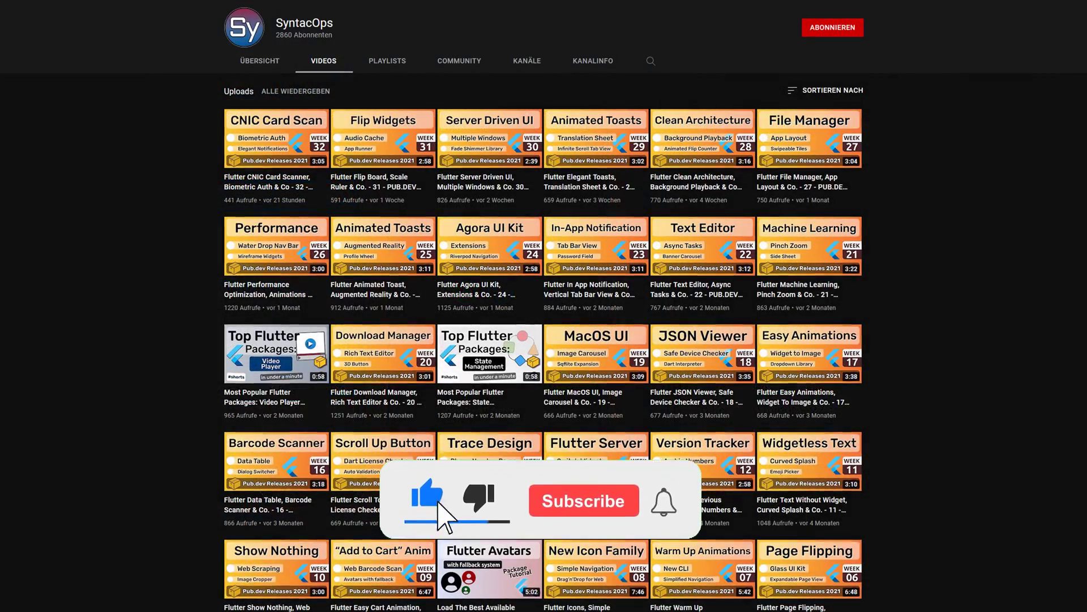
Open the SyntacOps channel's Videos tab and scroll through the weekly pub.dev uploads
left_click(584, 500)
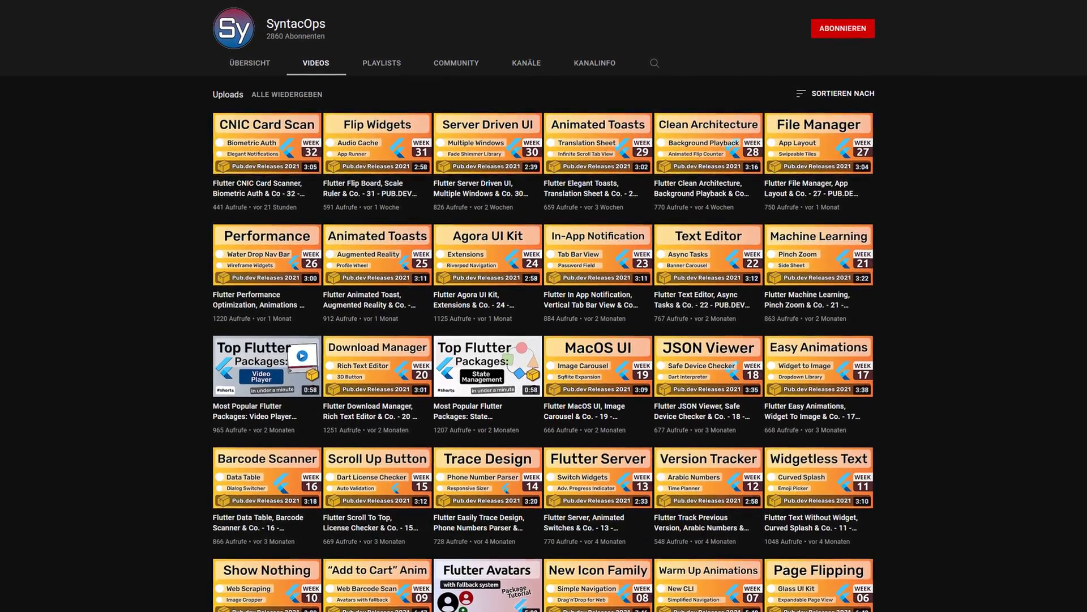
scroll("down", 3)
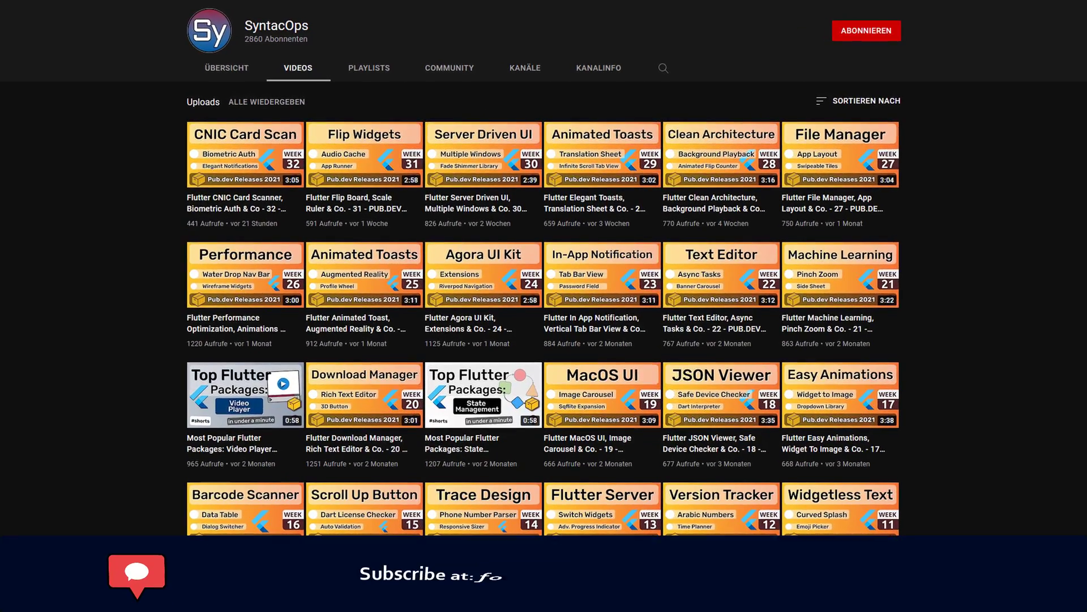
scroll("down", 3)
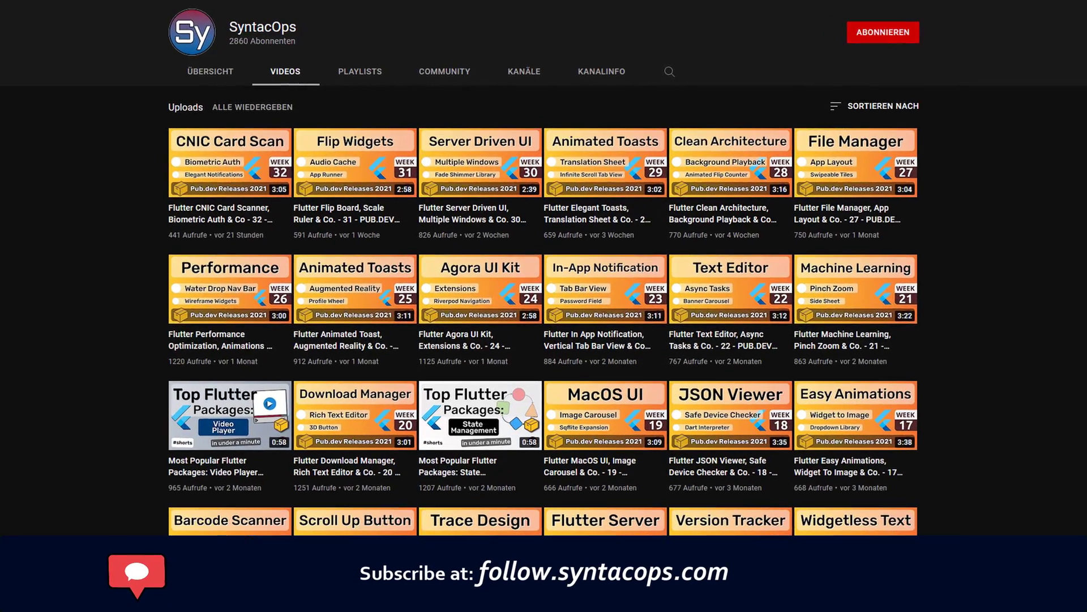
scroll("down", 3)
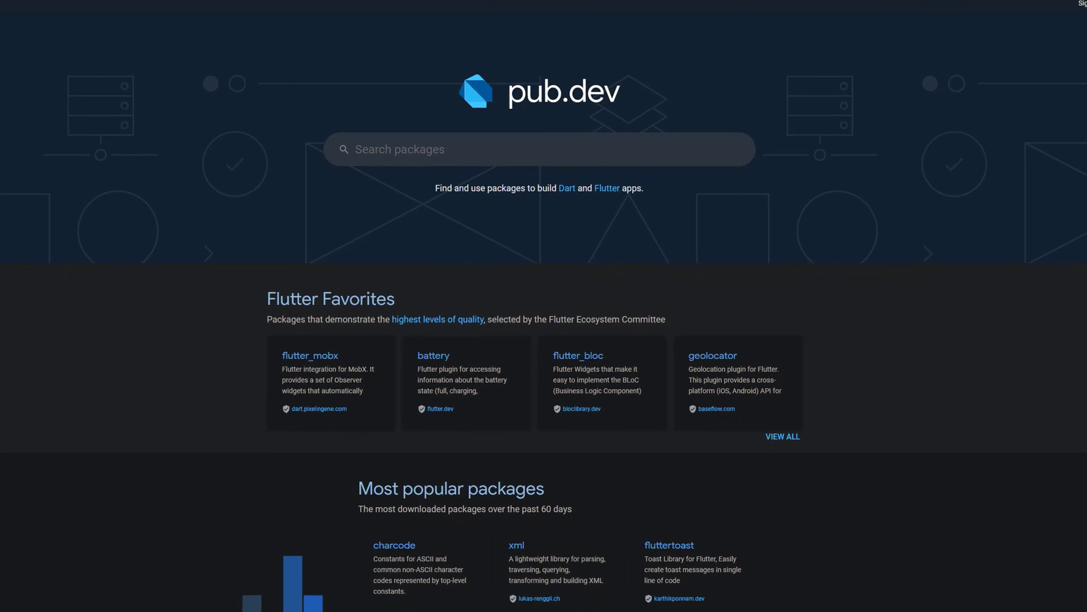
Scroll the pub.dev home page down past Flutter Favorites to Most popular packages
scroll("down", 3)
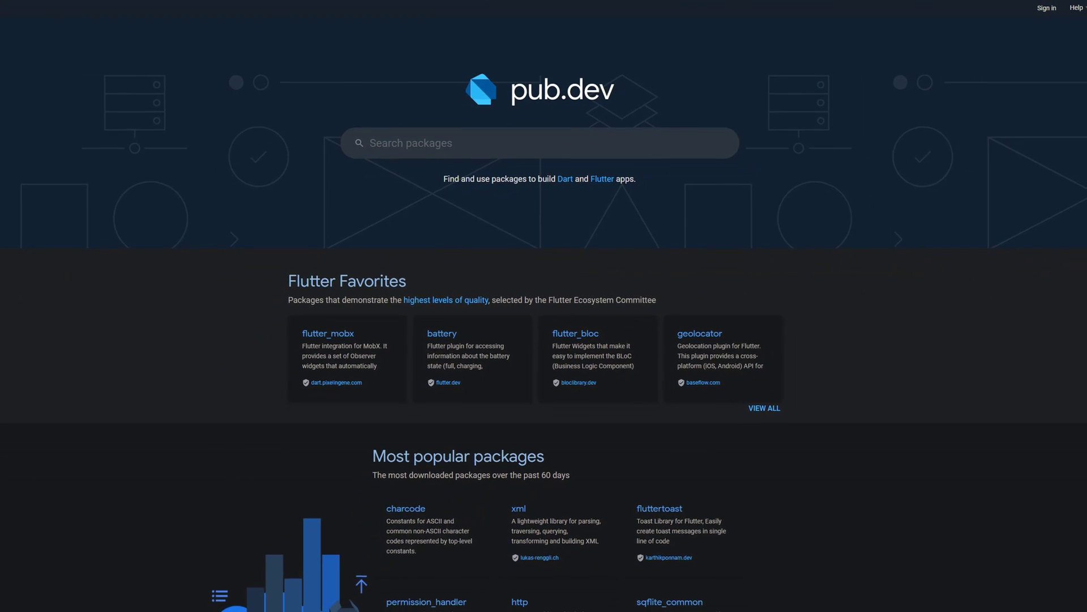